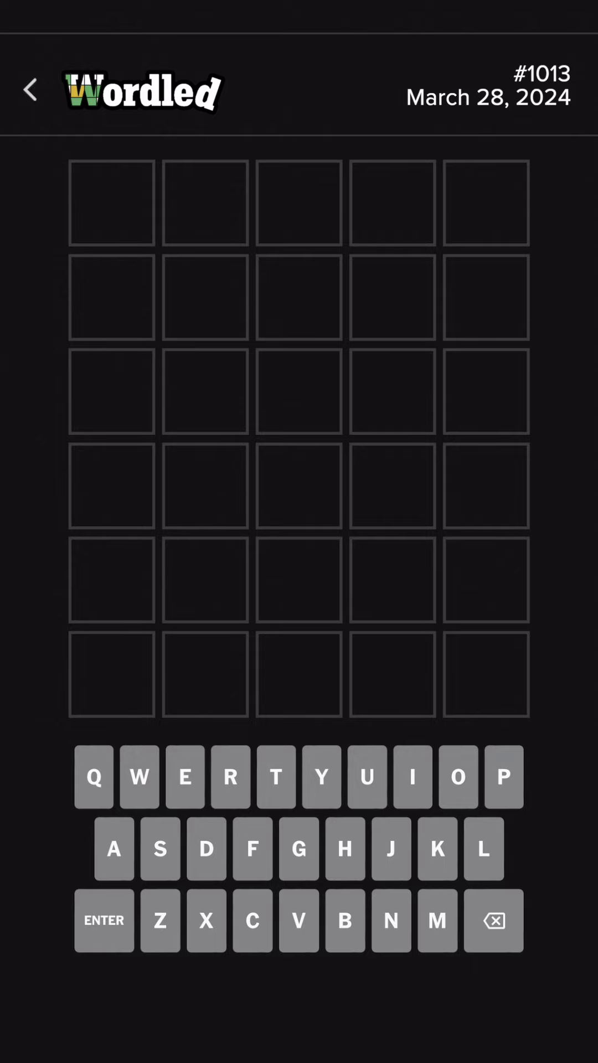
# Spell TRAIN on the on-screen keyboard and submit it as the first guess.
pyautogui.click(275, 777)
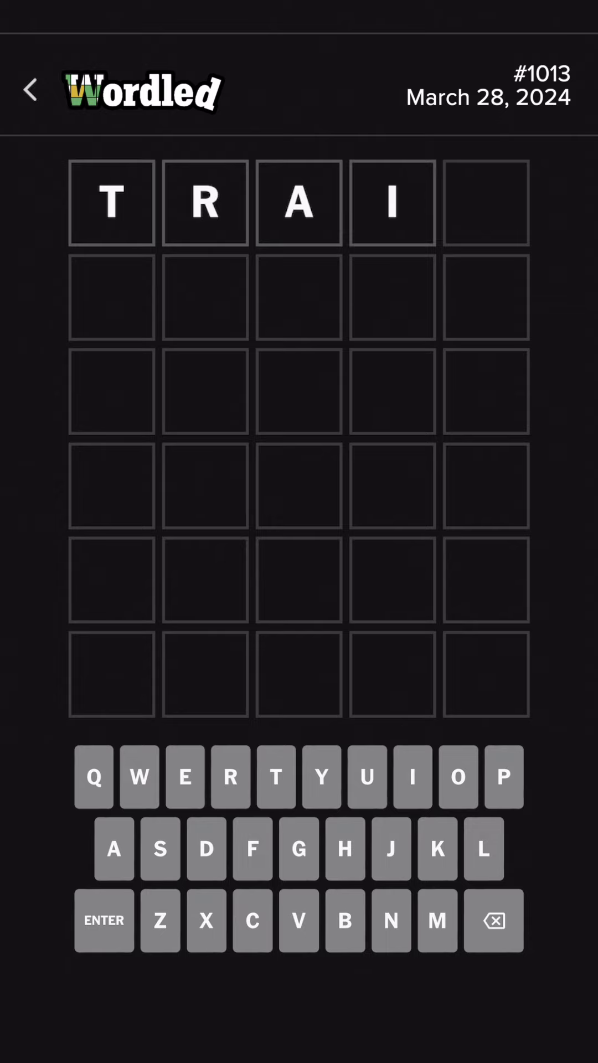
pyautogui.click(391, 921)
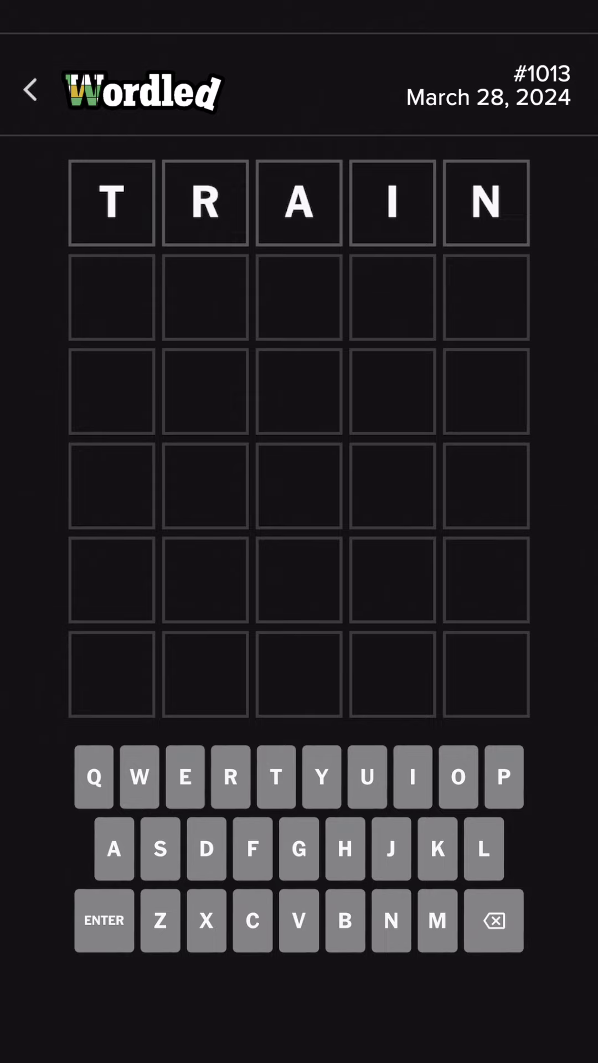
pyautogui.click(492, 921)
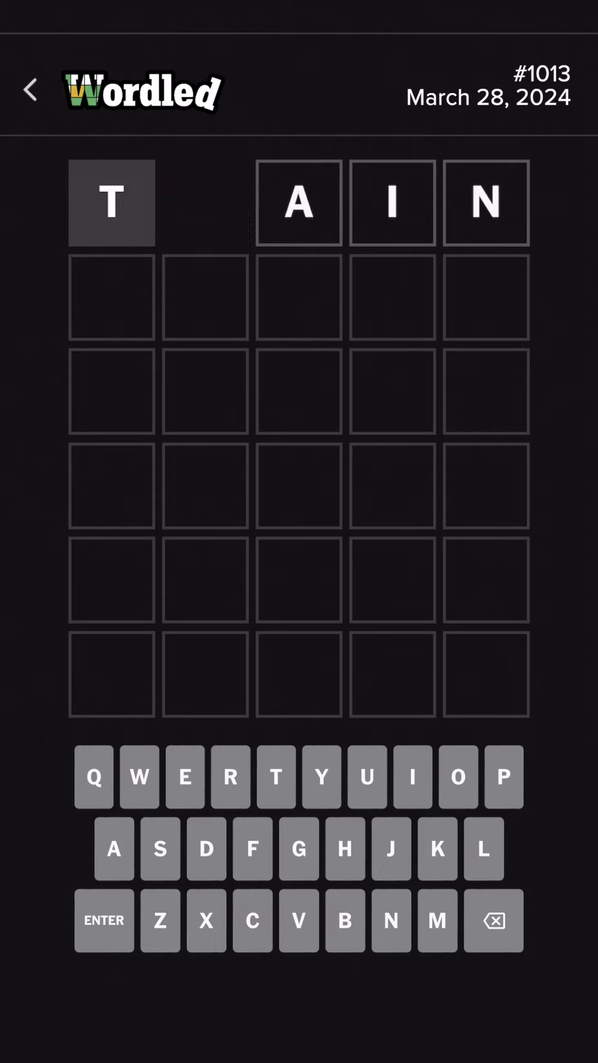
# Spell CHARM and submit it as the second guess.
pyautogui.click(103, 921)
pyautogui.write('CH')
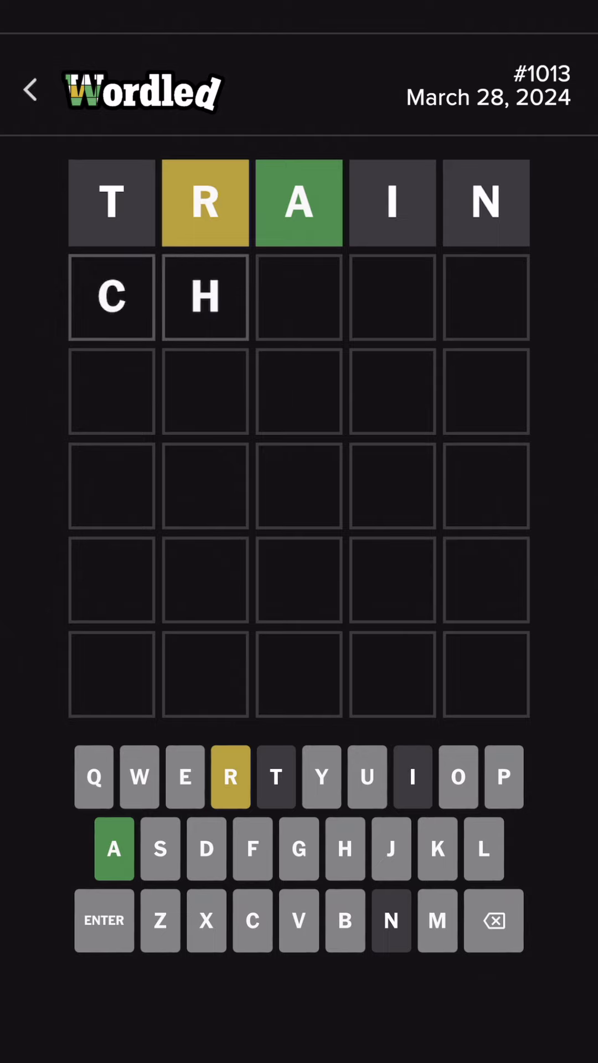
pyautogui.write('AR')
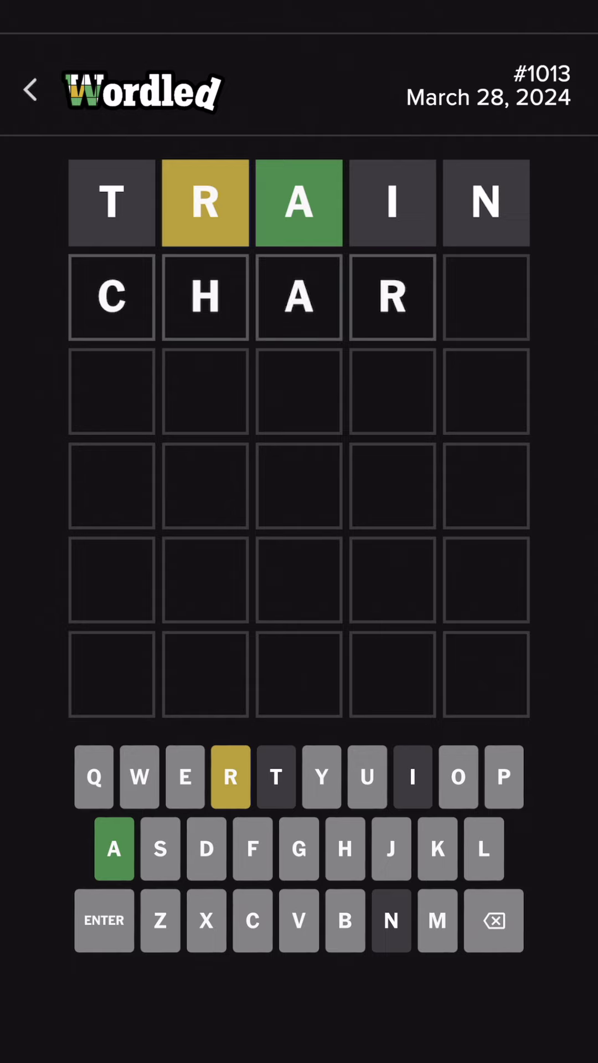
pyautogui.click(437, 921)
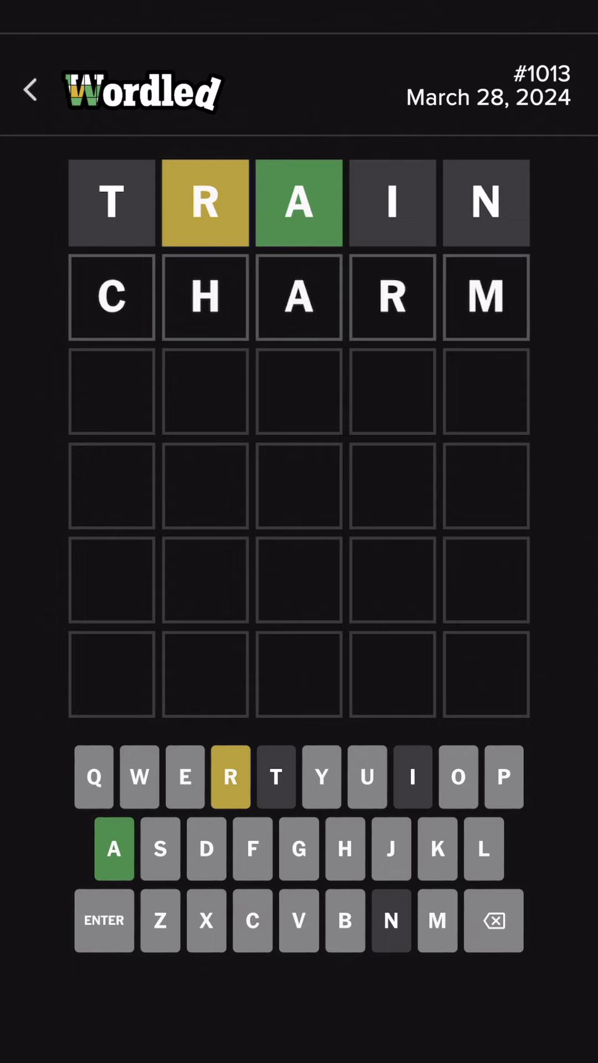
pyautogui.click(104, 920)
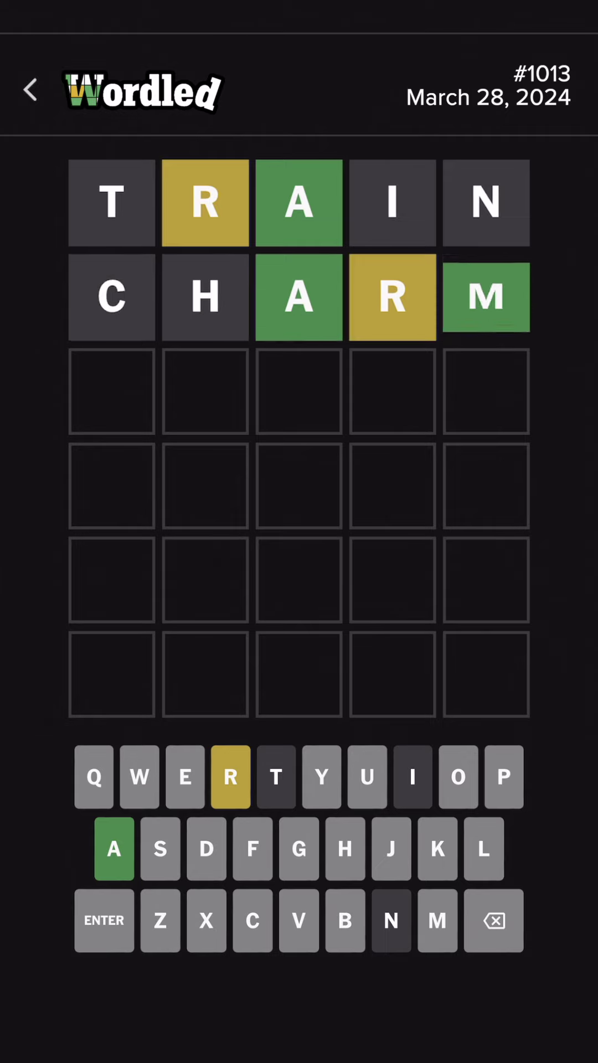
pyautogui.click(438, 921)
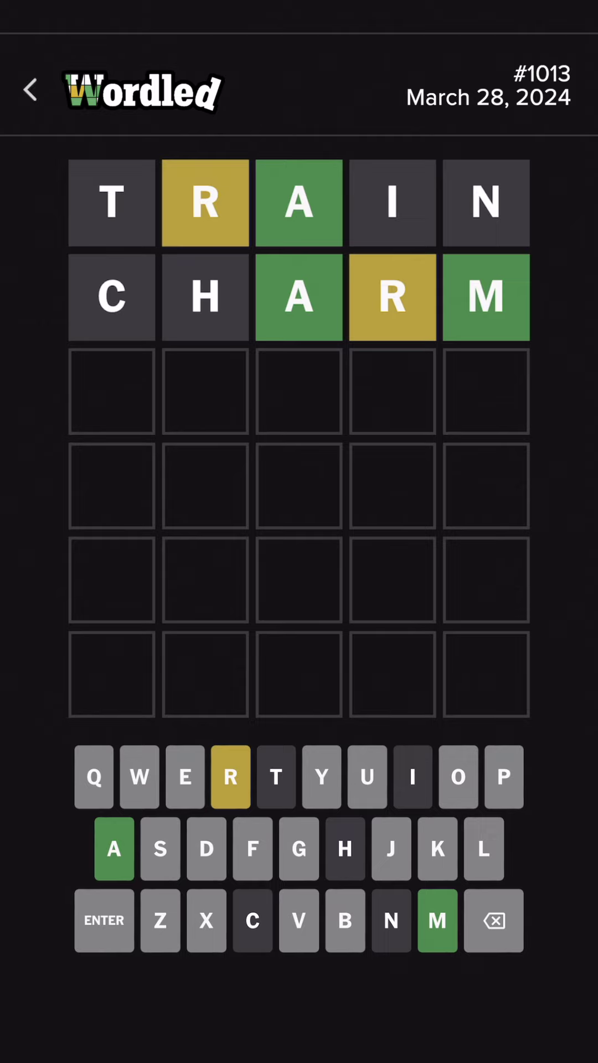
# Spell REALM and submit it as the third guess, solving puzzle #1013.
pyautogui.click(230, 776)
pyautogui.write('REALM')
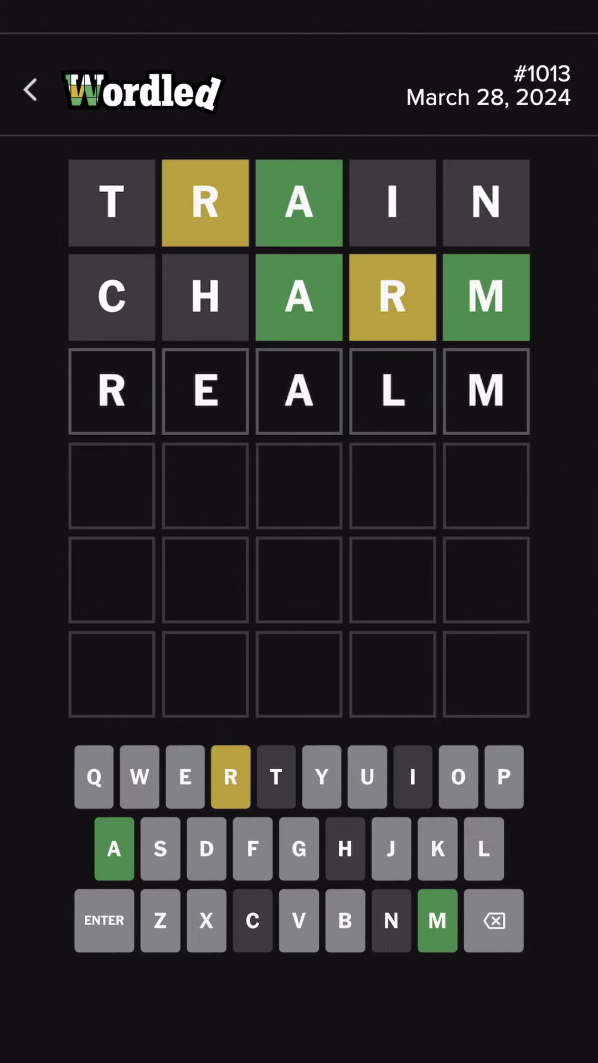
pyautogui.click(103, 921)
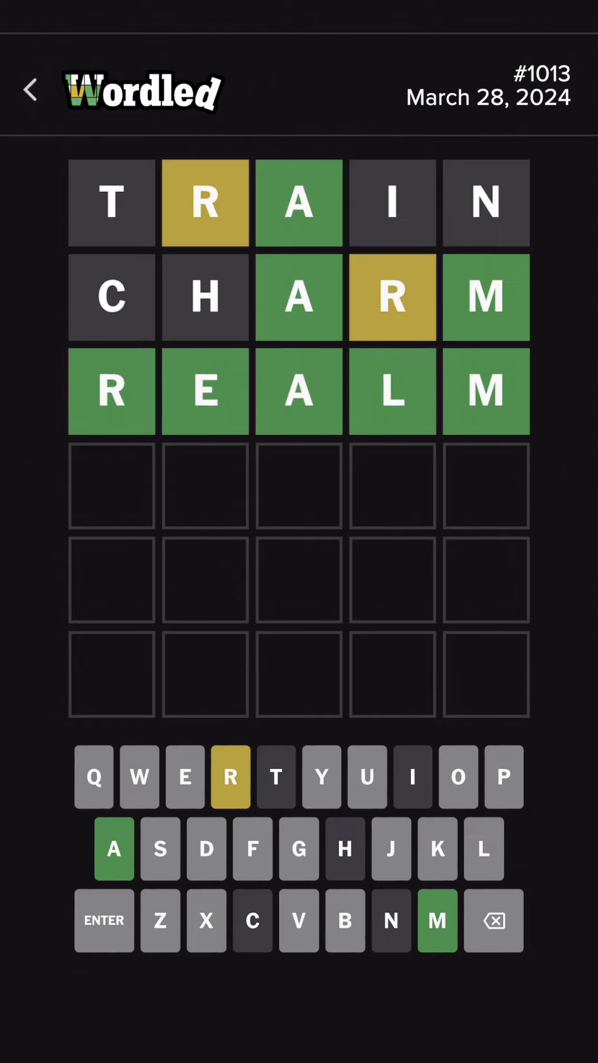
pyautogui.click(103, 921)
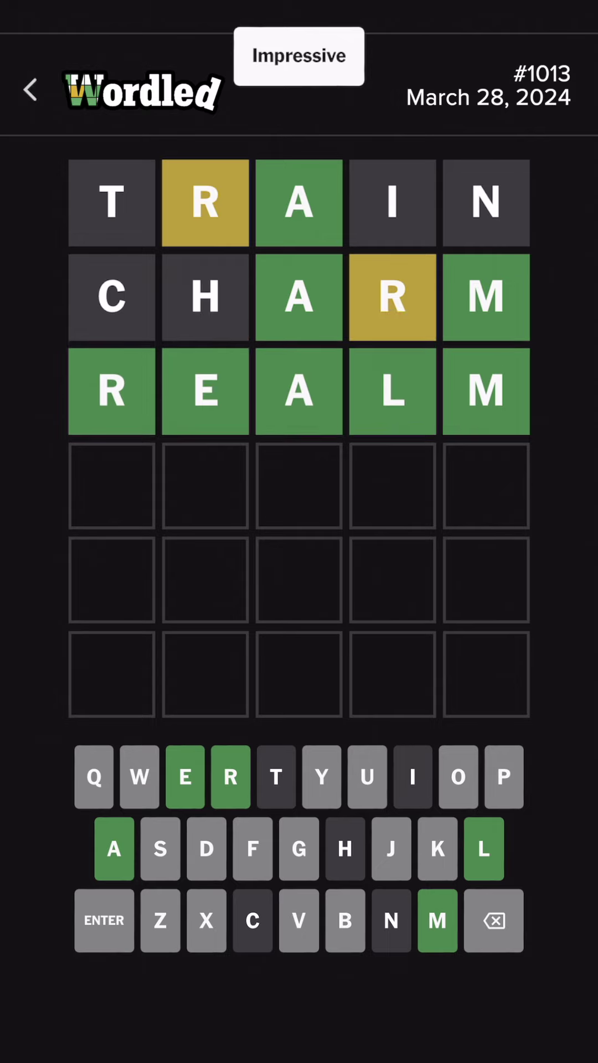
pyautogui.click(103, 921)
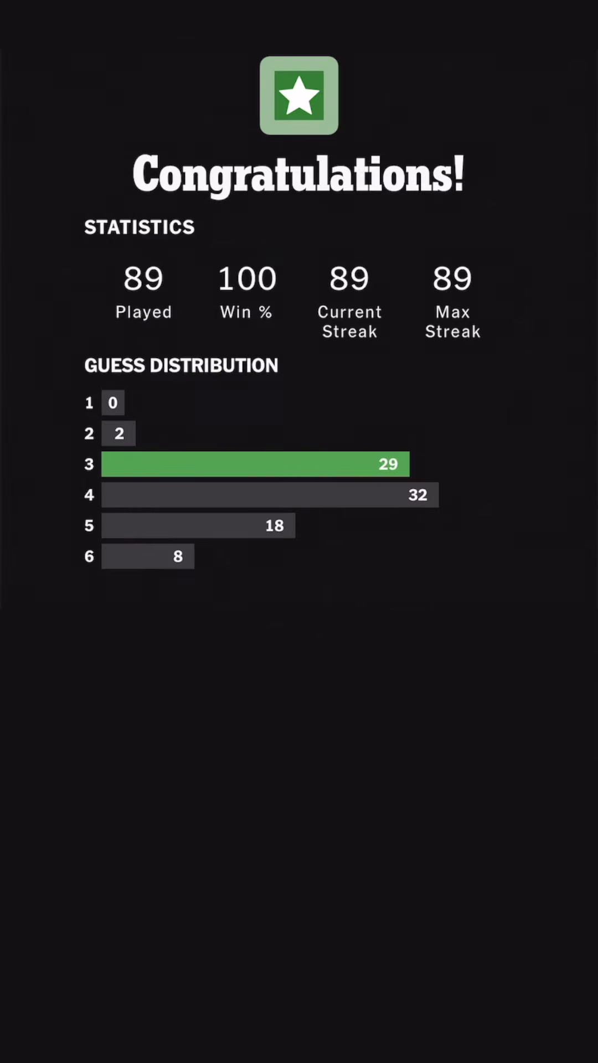